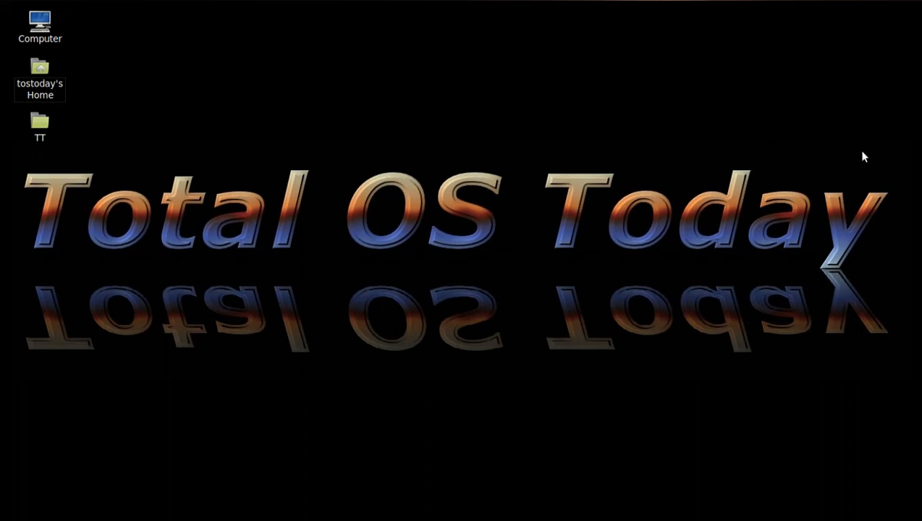
{"action": "mouse_move", "coordinate": [847, 8]}
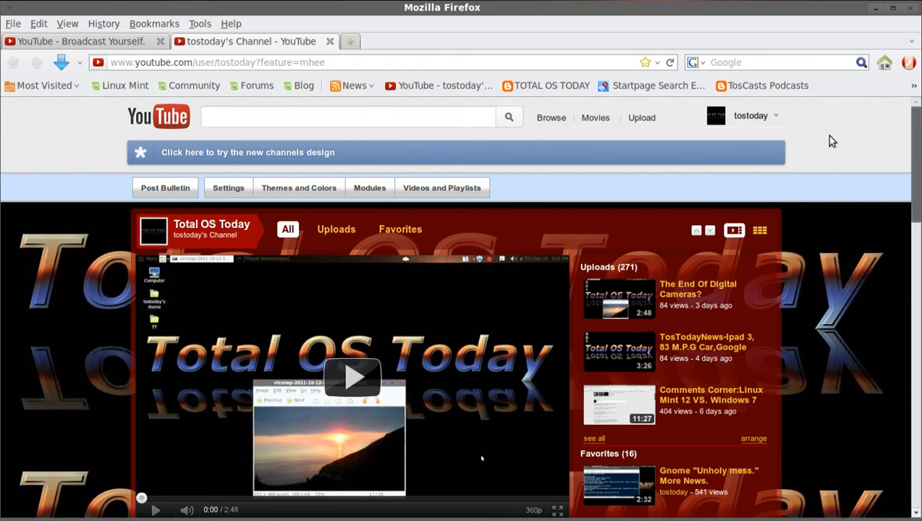
{"action": "scroll", "scroll_direction": "down", "scroll_amount": 3}
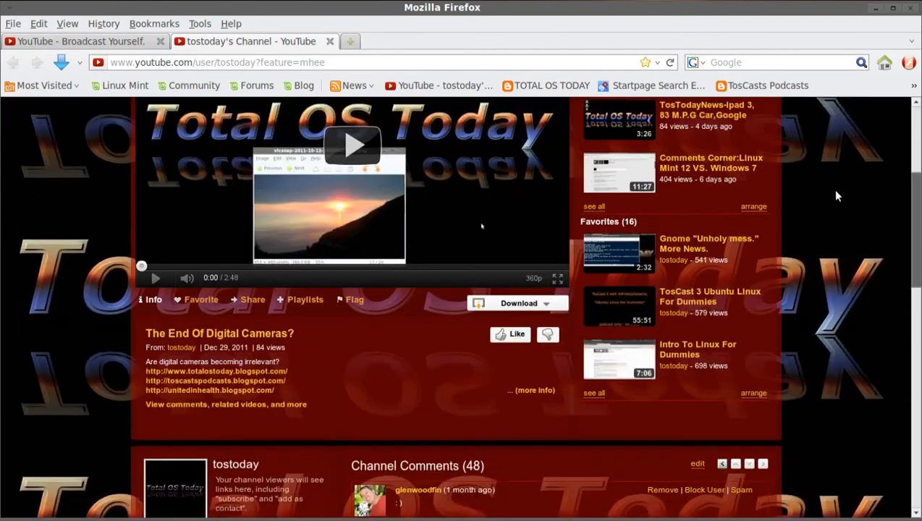
{"action": "scroll", "scroll_direction": "down", "scroll_amount": 3}
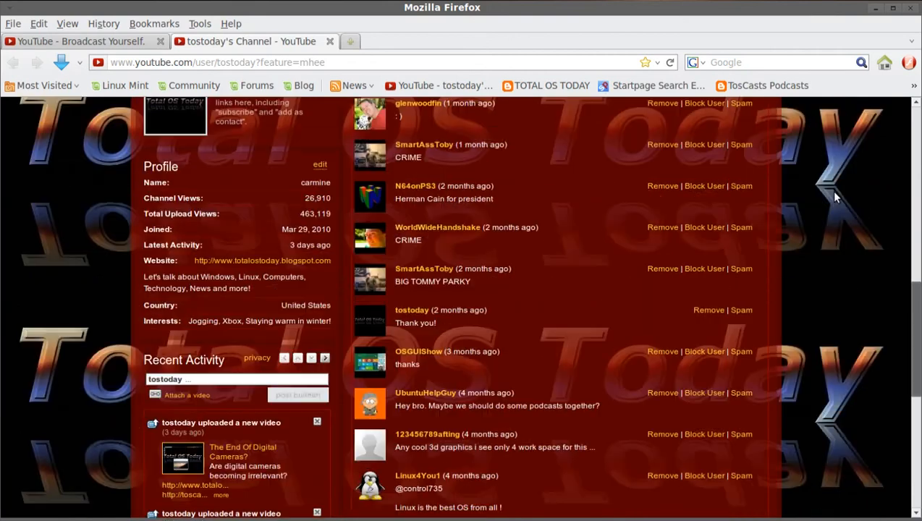
{"action": "mouse_move", "coordinate": [203, 278]}
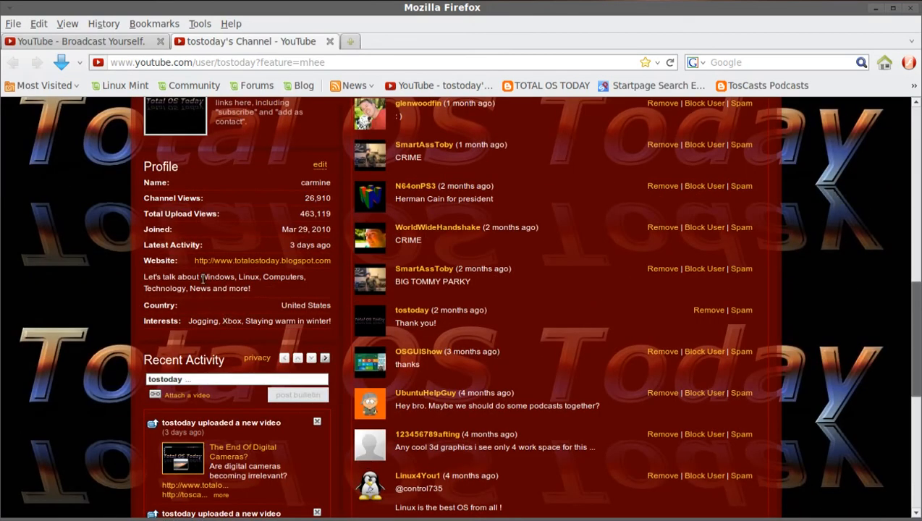
{"action": "mouse_move", "coordinate": [228, 300]}
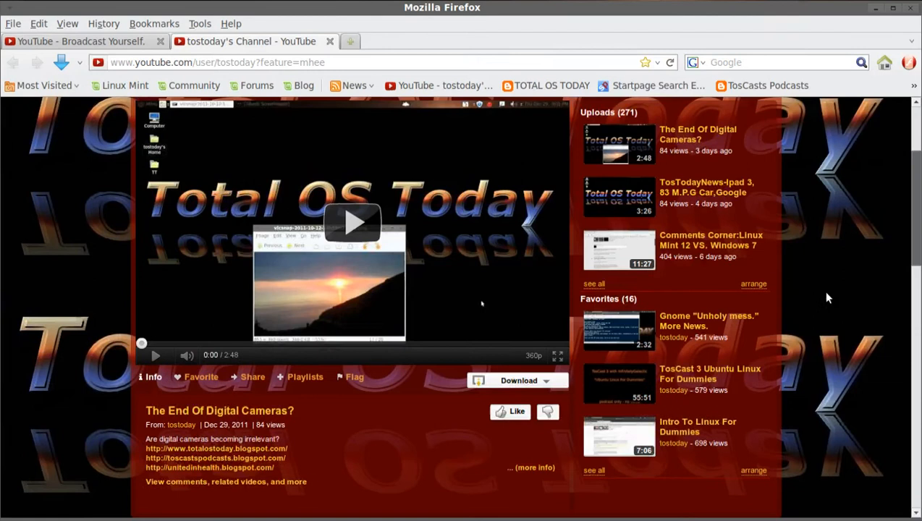
{"action": "scroll", "scroll_direction": "up", "scroll_amount": 3}
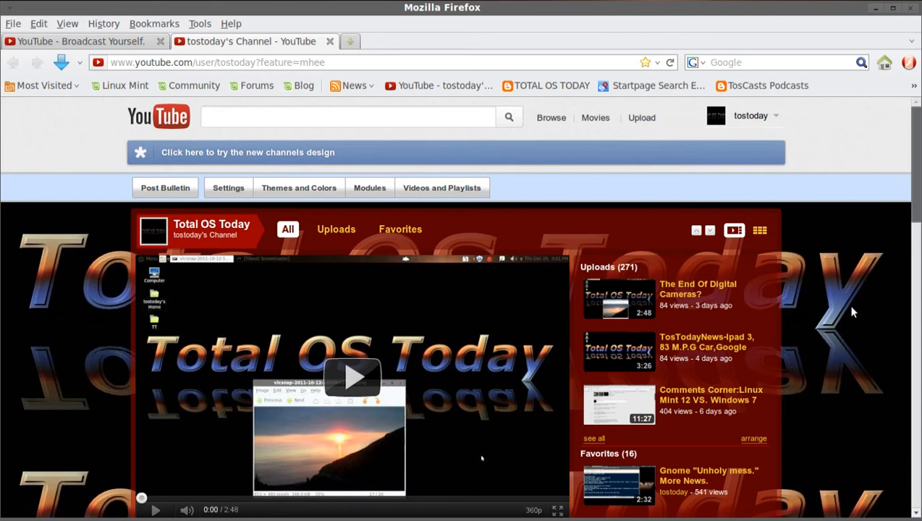
Step: Scroll the channel page and reach the 1,165-comment list for 'Ubuntu 11.04 Versus Windows 7'
{"action": "scroll", "scroll_direction": "down", "scroll_amount": 3}
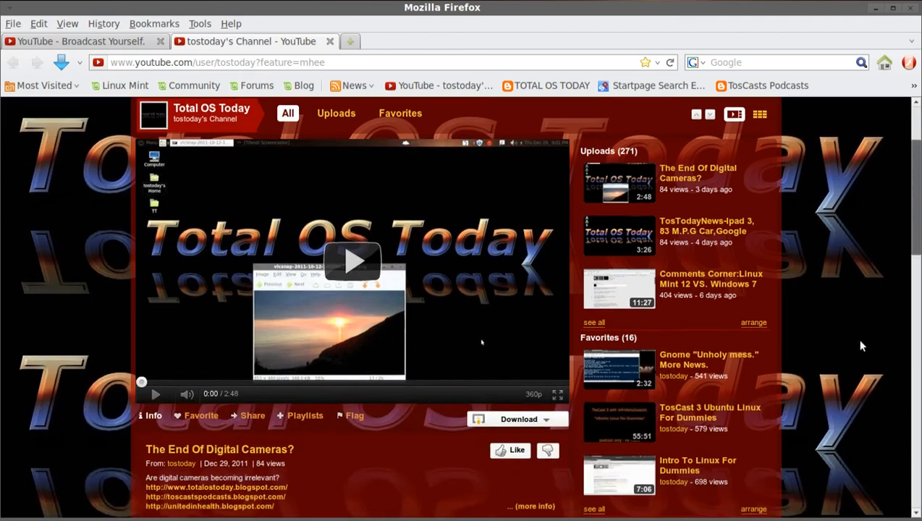
{"action": "scroll", "scroll_direction": "down", "scroll_amount": 3}
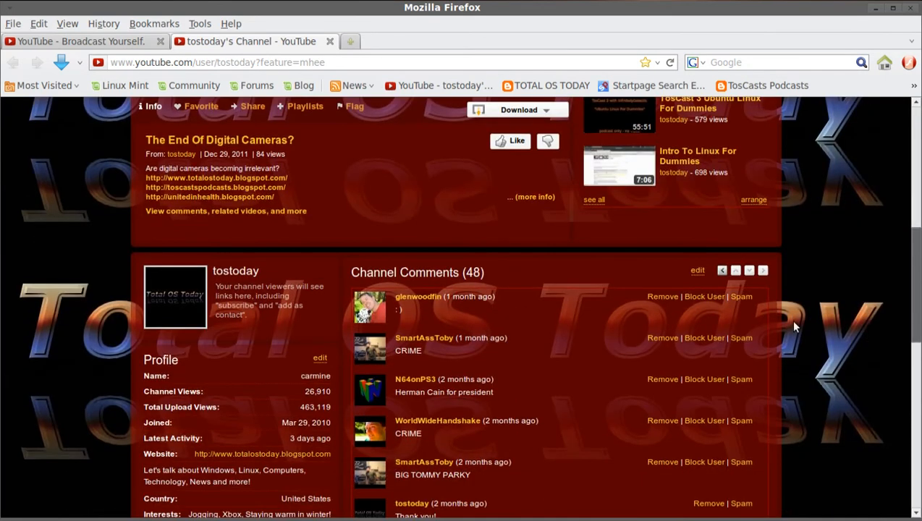
{"action": "scroll", "scroll_direction": "up", "scroll_amount": 3}
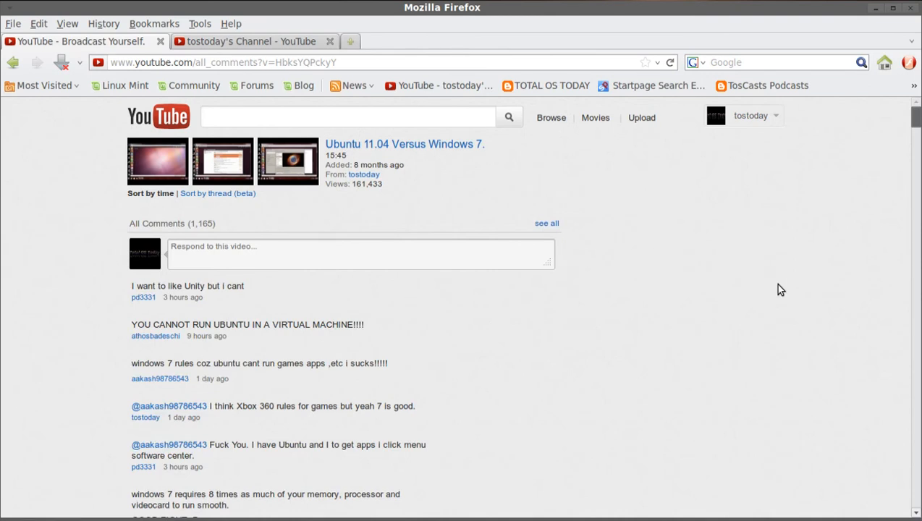
{"action": "scroll", "scroll_direction": "down", "scroll_amount": 3}
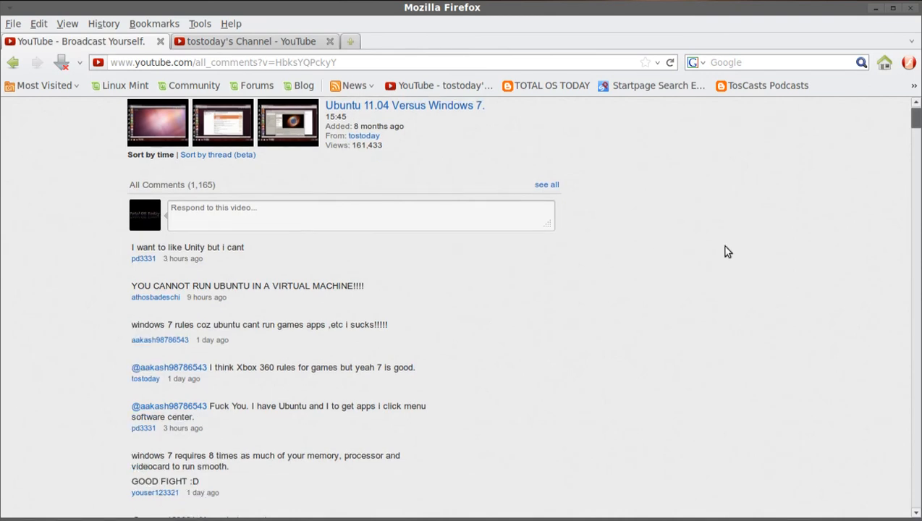
{"action": "mouse_move", "coordinate": [722, 278]}
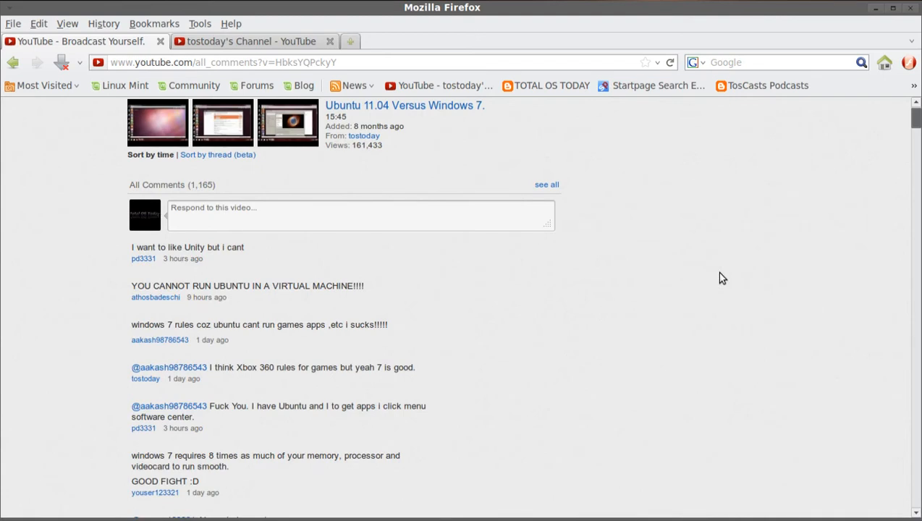
{"action": "scroll", "scroll_direction": "down", "scroll_amount": 3}
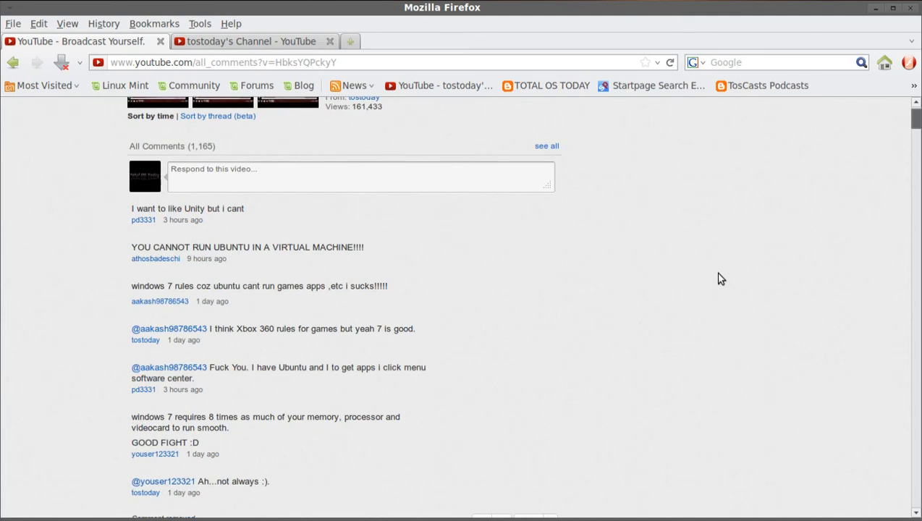
{"action": "scroll", "scroll_direction": "down", "scroll_amount": 3}
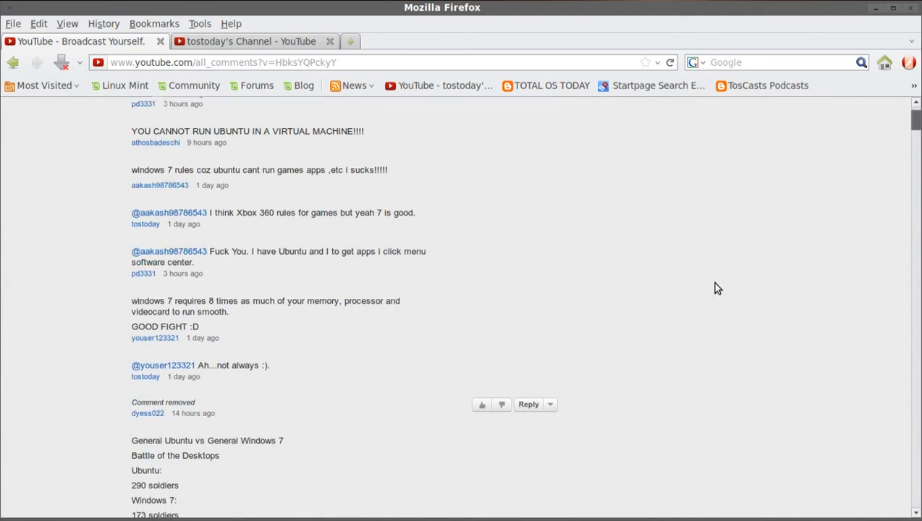
{"action": "scroll", "scroll_direction": "down", "scroll_amount": 3}
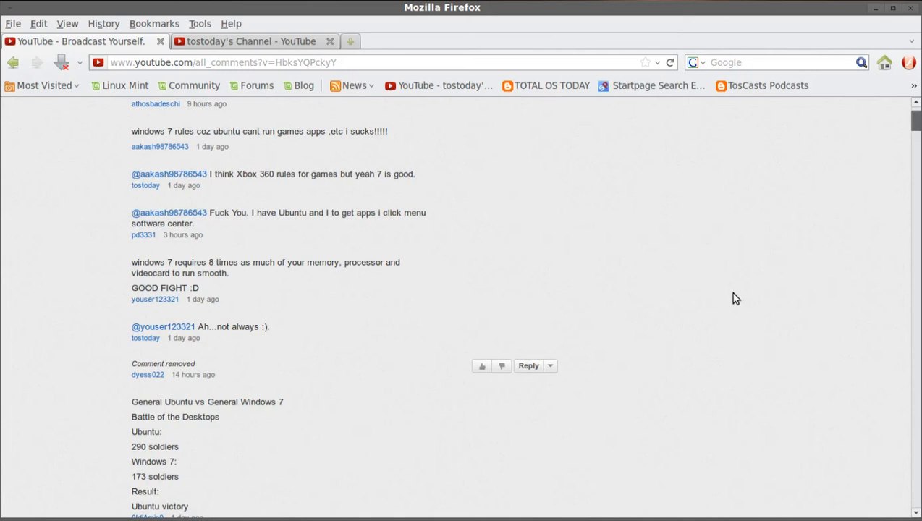
{"action": "scroll", "scroll_direction": "down", "scroll_amount": 3}
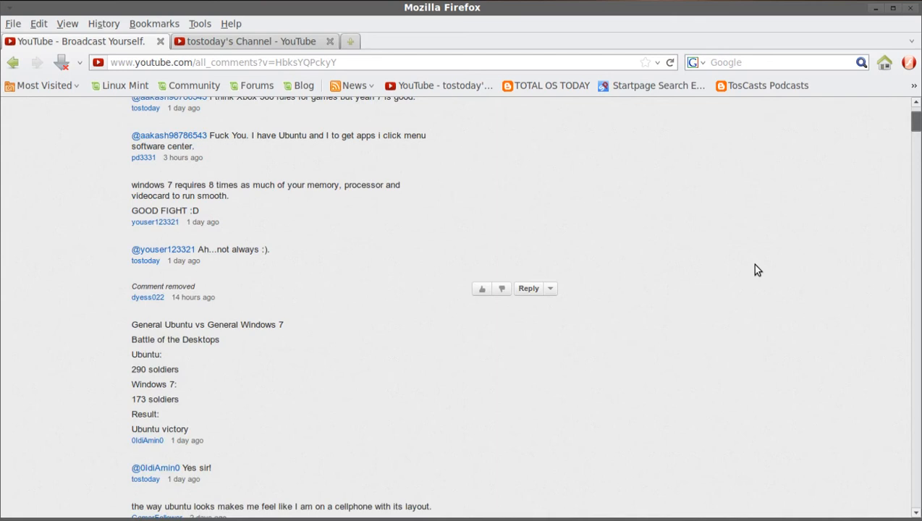
{"action": "scroll", "scroll_direction": "down", "scroll_amount": 3}
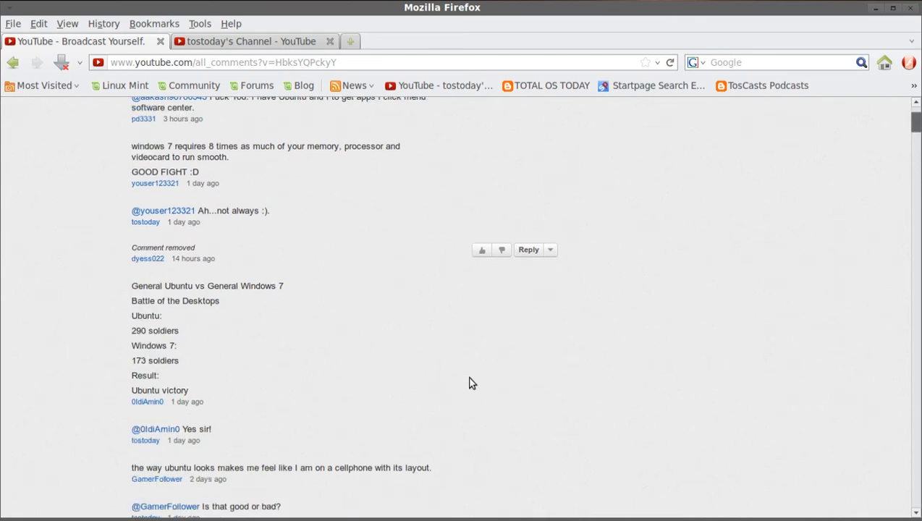
{"action": "scroll", "scroll_direction": "down", "scroll_amount": 3}
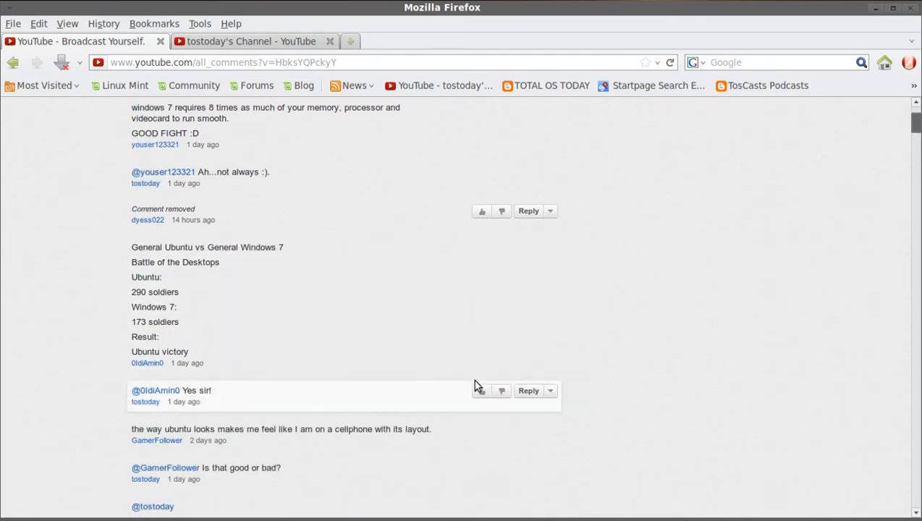
{"action": "scroll", "scroll_direction": "down", "scroll_amount": 3}
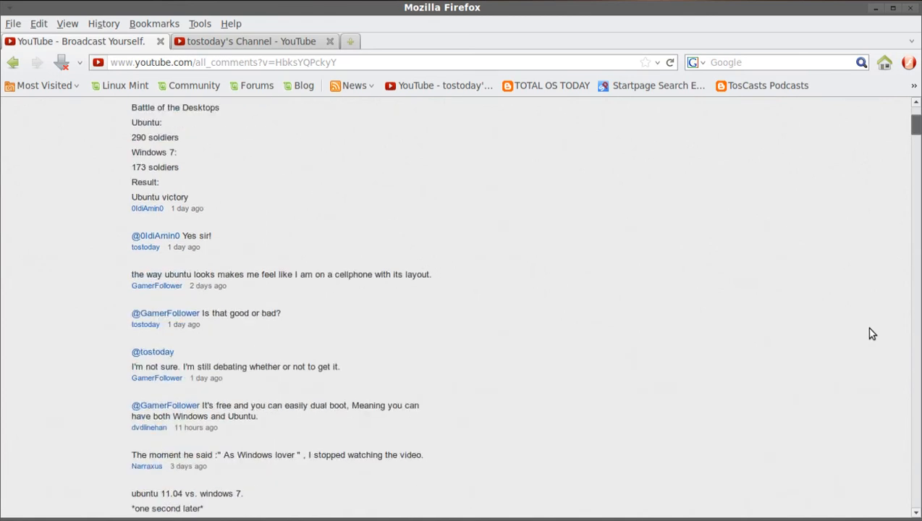
{"action": "scroll", "scroll_direction": "down", "scroll_amount": 3}
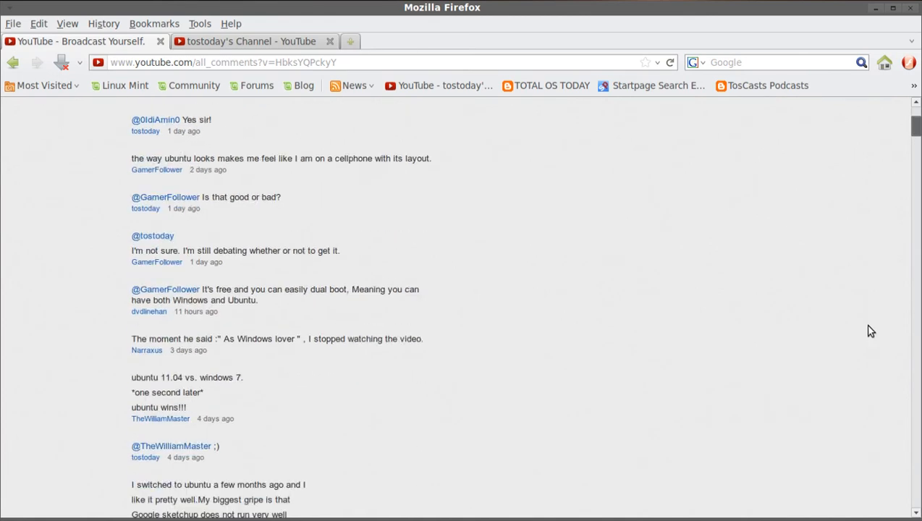
{"action": "scroll", "scroll_direction": "down", "scroll_amount": 3}
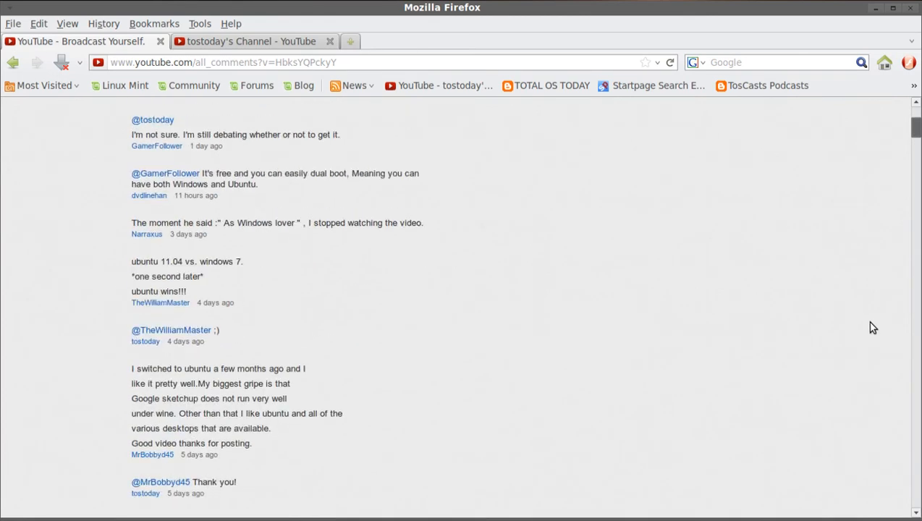
{"action": "scroll", "scroll_direction": "down", "scroll_amount": 3}
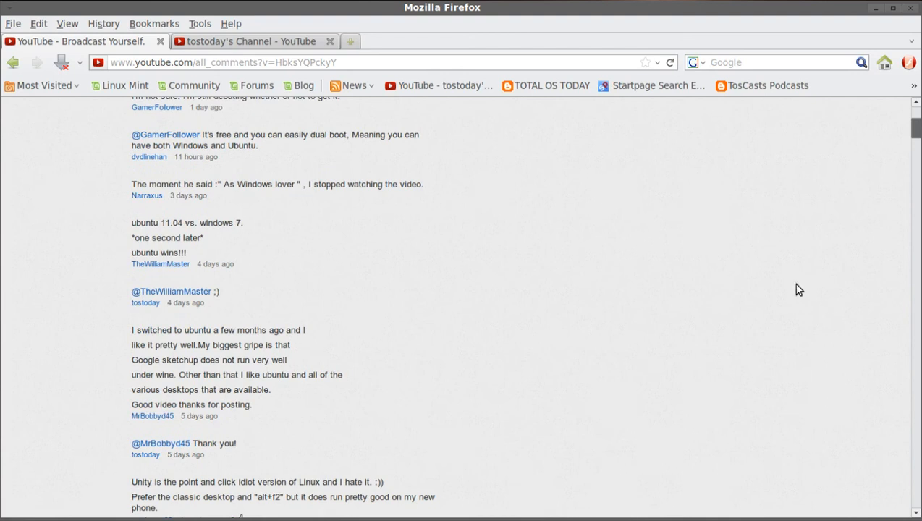
{"action": "scroll", "scroll_direction": "down", "scroll_amount": 3}
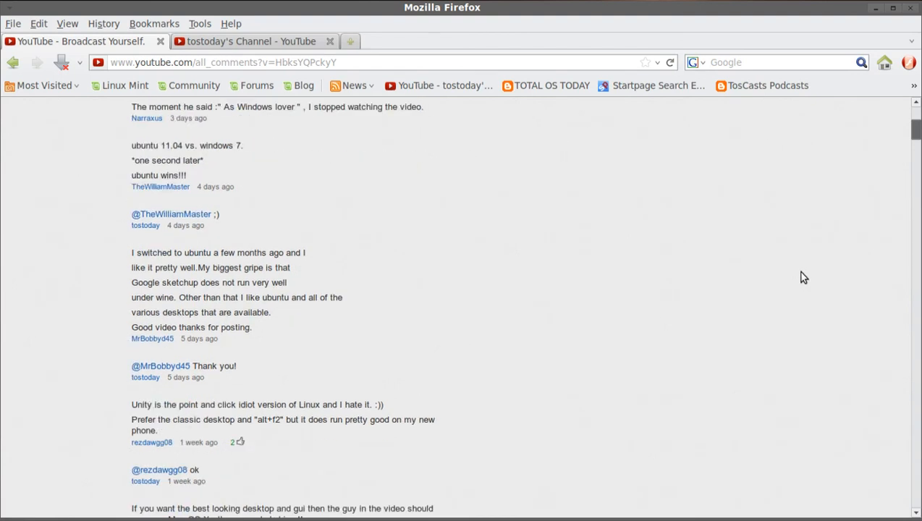
{"action": "scroll", "scroll_direction": "down", "scroll_amount": 3}
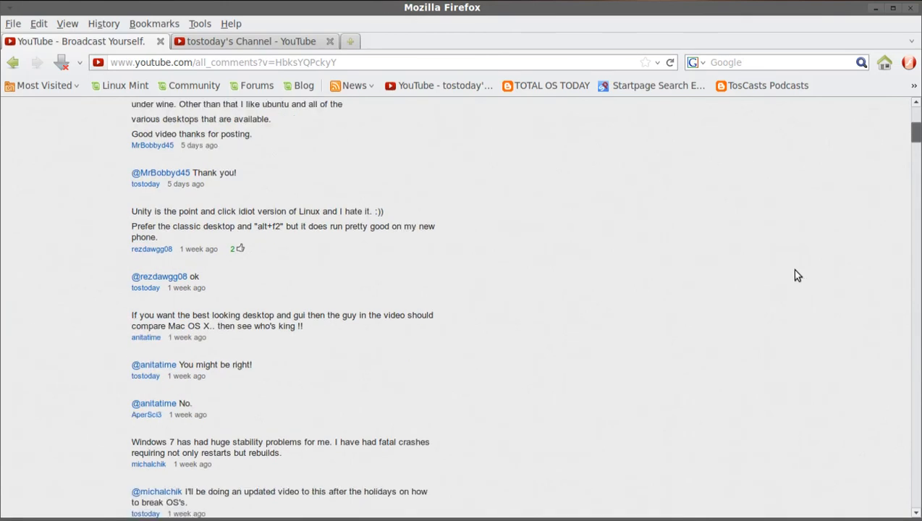
{"action": "scroll", "scroll_direction": "down", "scroll_amount": 3}
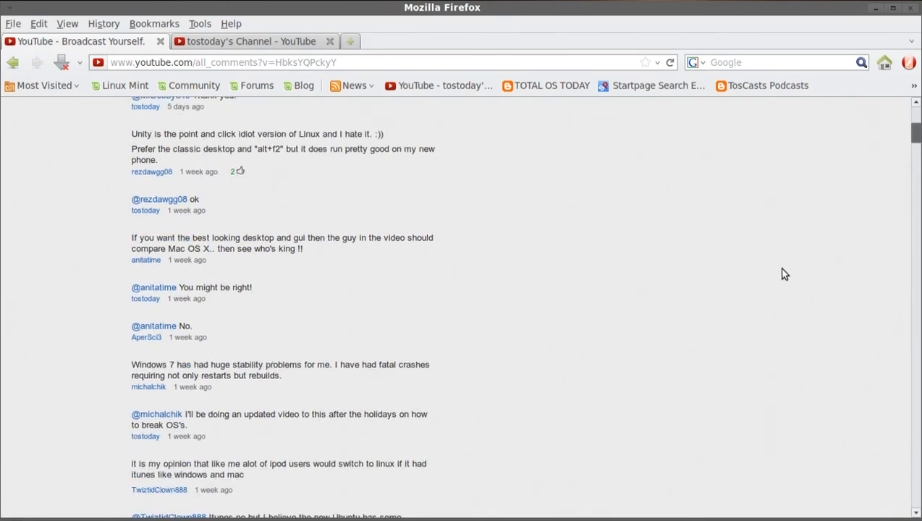
{"action": "scroll", "scroll_direction": "down", "scroll_amount": 3}
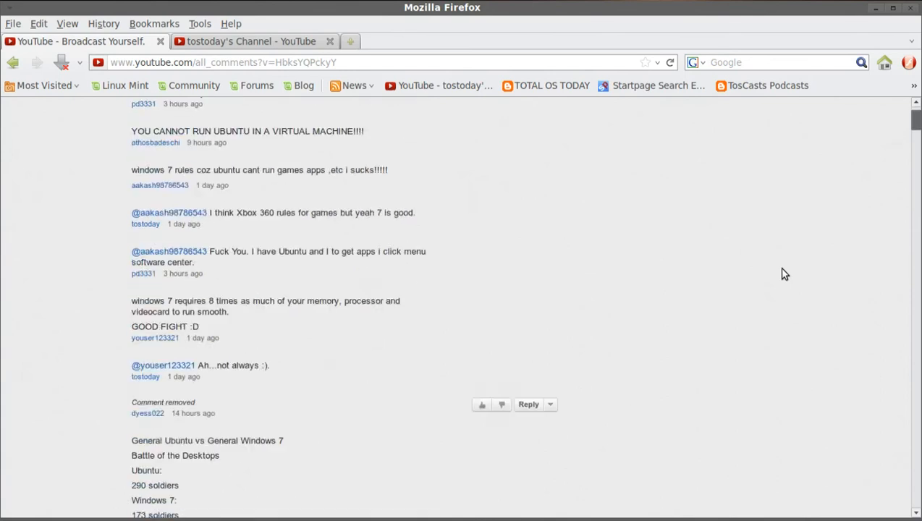
Step: Scroll to the top of the comments and return to the tostoday channel tab
{"action": "scroll", "scroll_direction": "up", "scroll_amount": 3}
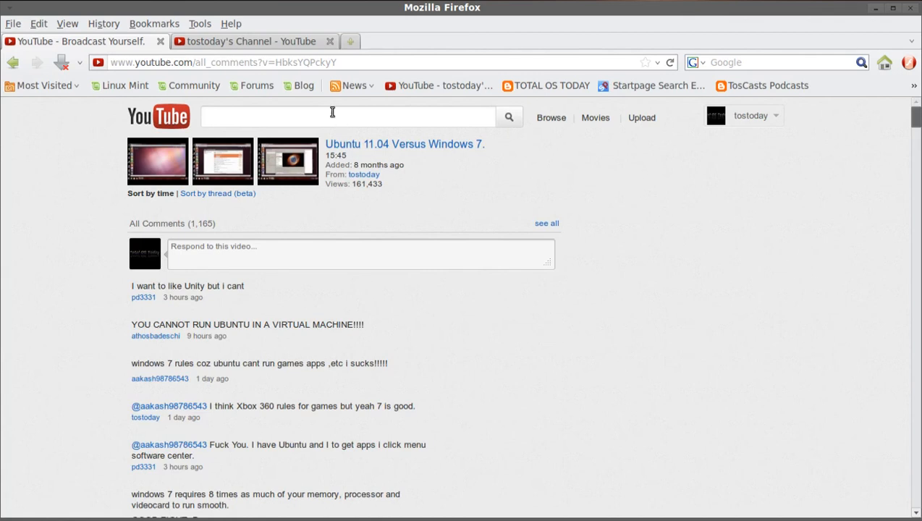
{"action": "mouse_move", "coordinate": [684, 322]}
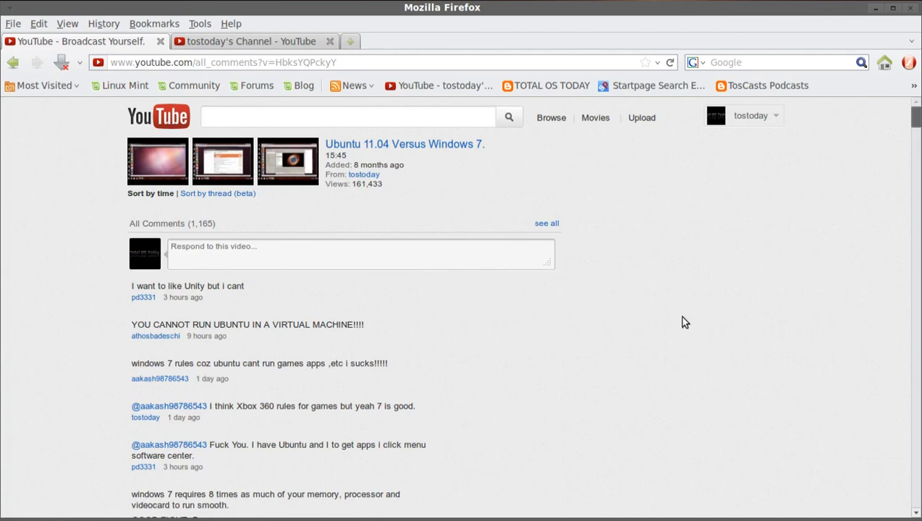
{"action": "mouse_move", "coordinate": [696, 333]}
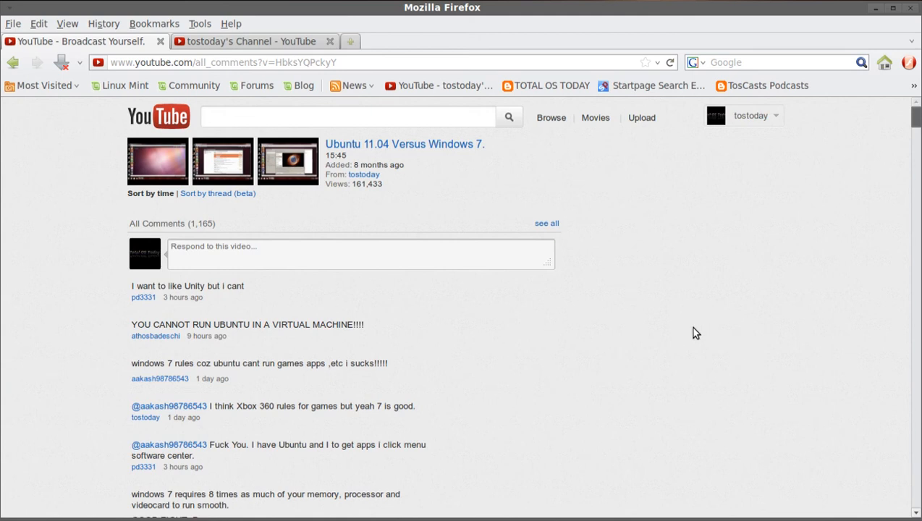
{"action": "mouse_move", "coordinate": [310, 41]}
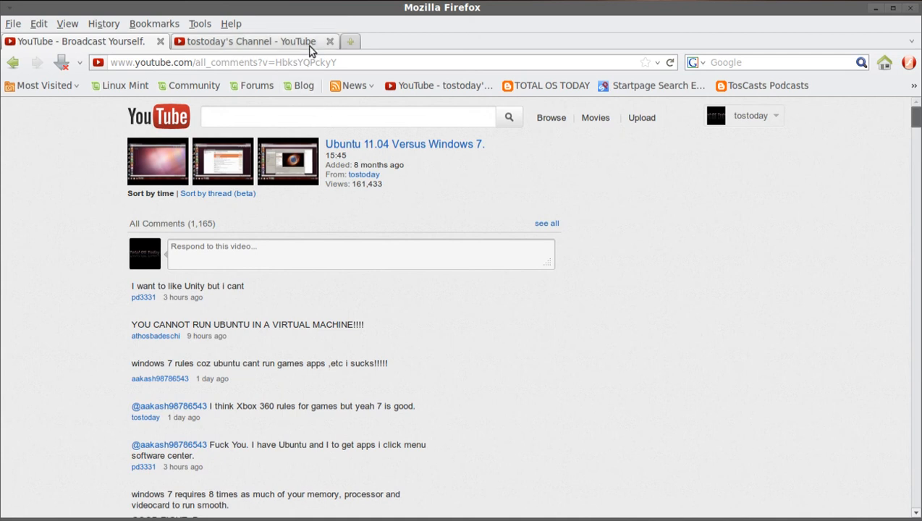
{"action": "left_click", "coordinate": [249, 42]}
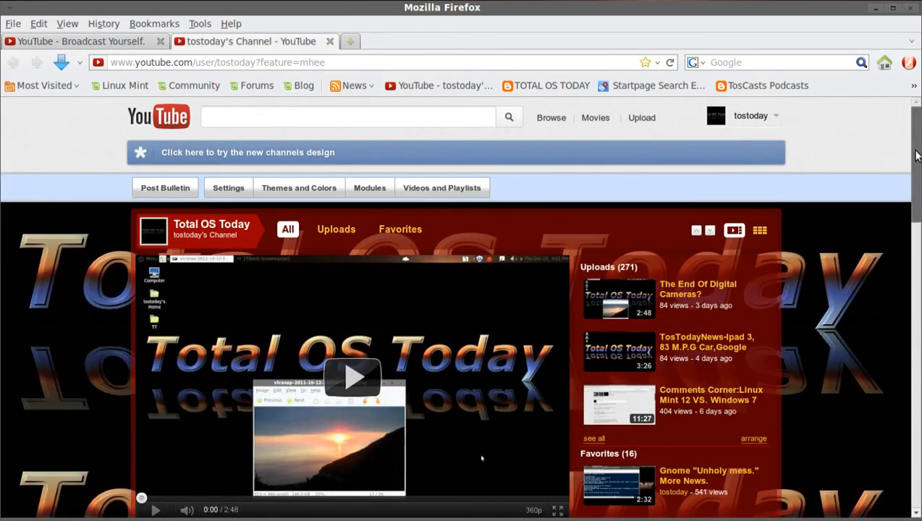